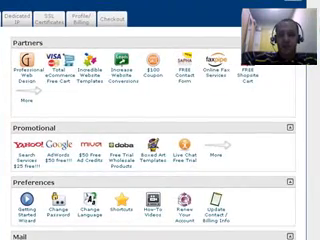
pyautogui.scroll(-3)
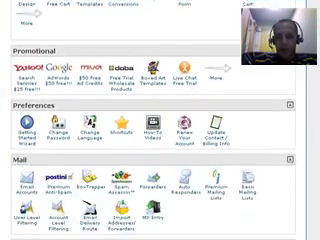